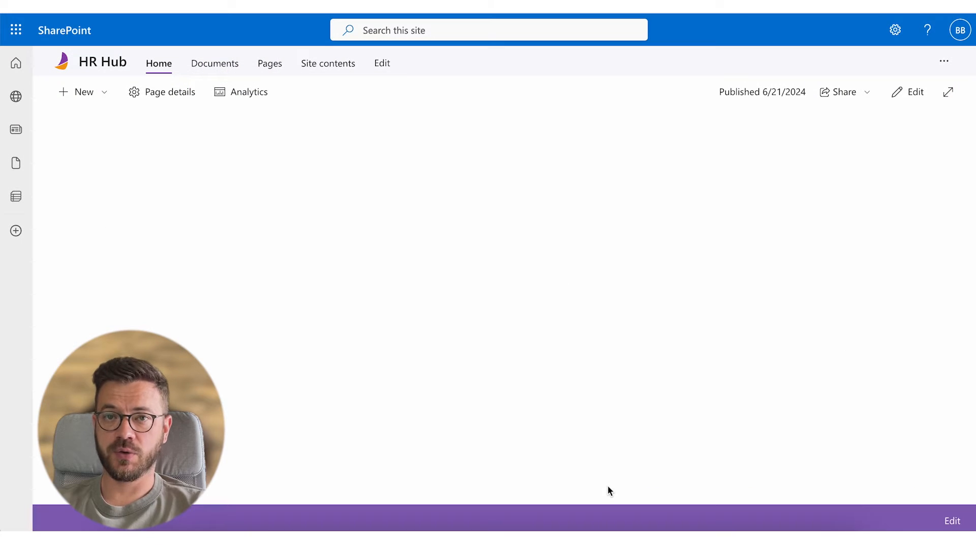
- Create a blank list named 'All employees' on the HR Hub site
left_click(77, 92)
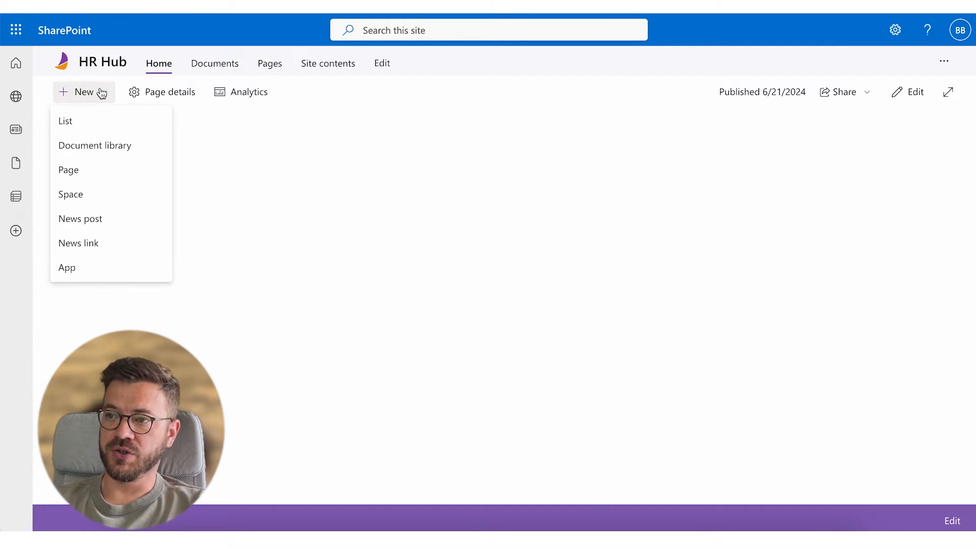
left_click(66, 121)
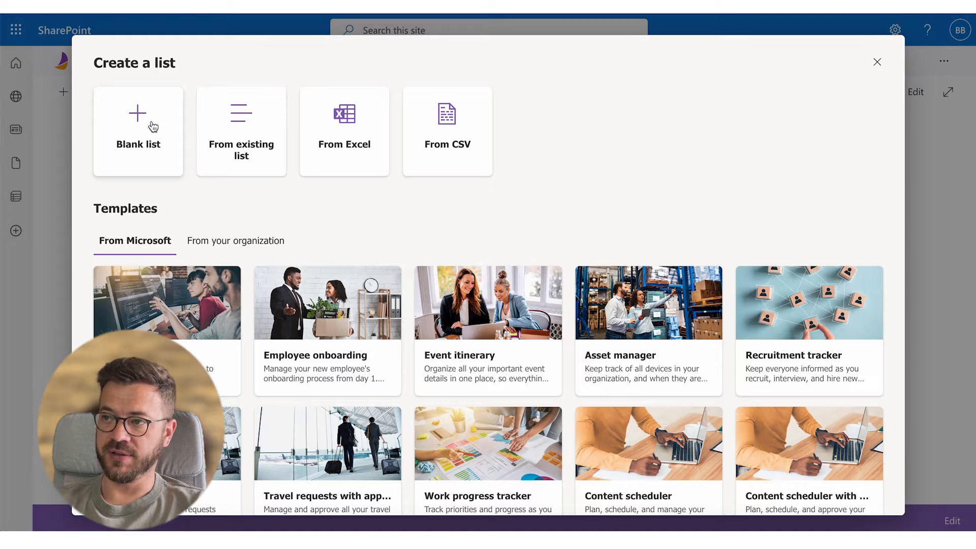
type("All empl")
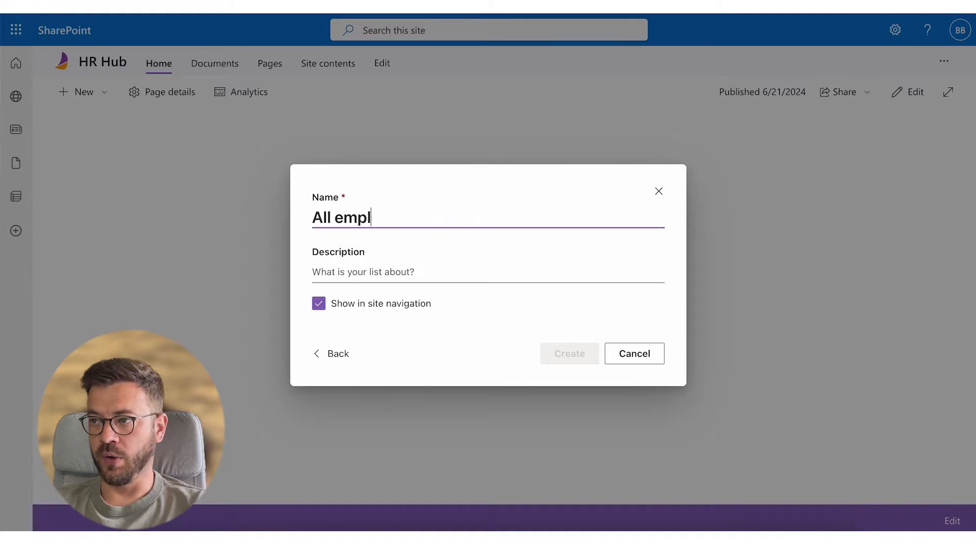
left_click(568, 354)
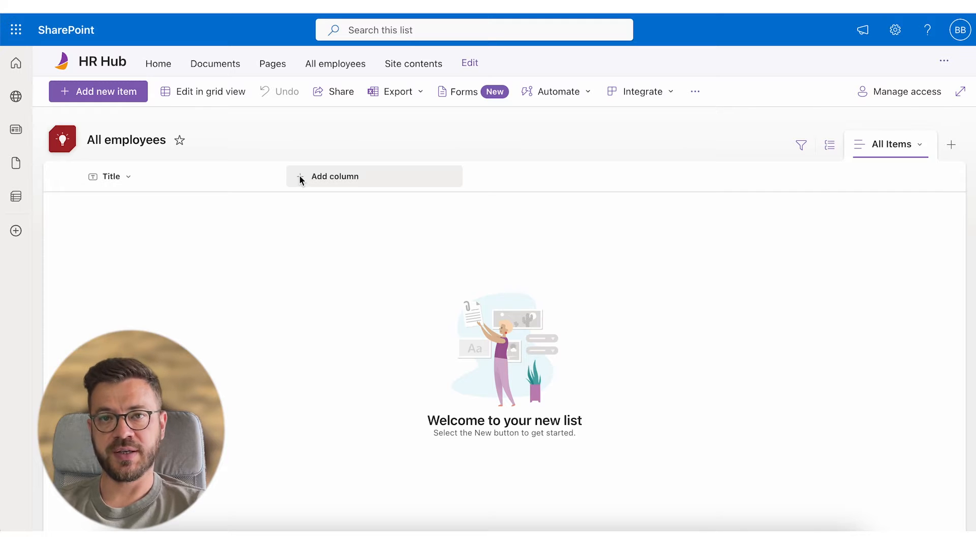
- Add text columns Employee Name, Photo URL, Job Title, Department and Office to the list
left_click(335, 176)
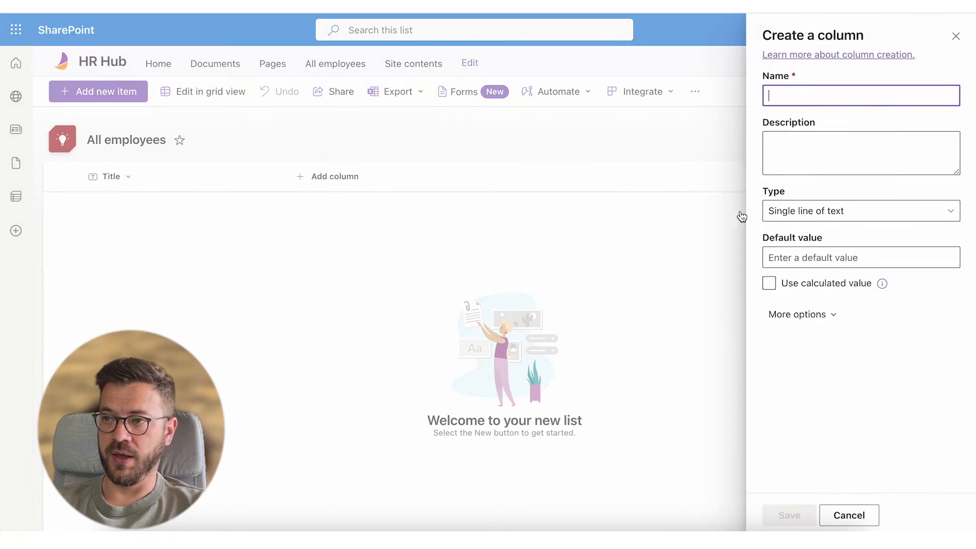
type("Employee N")
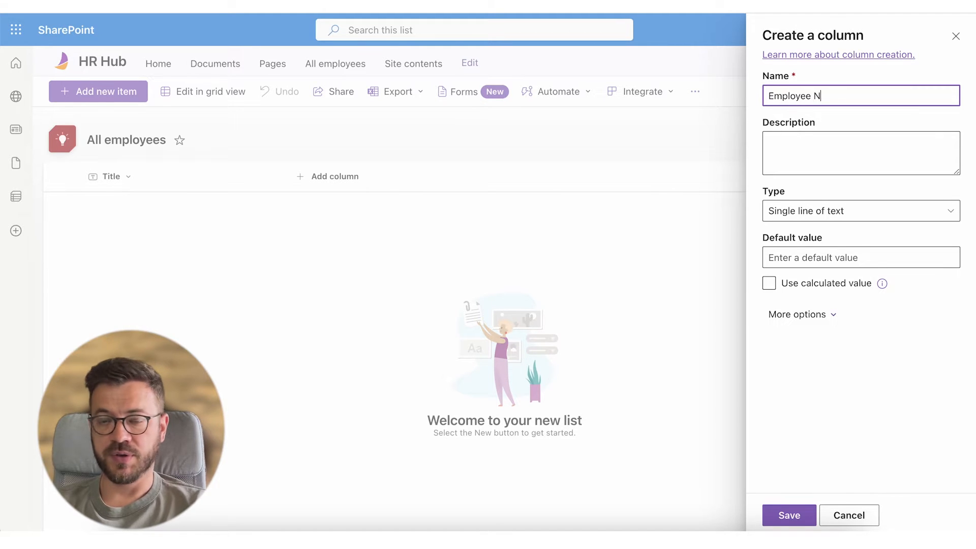
type("ame")
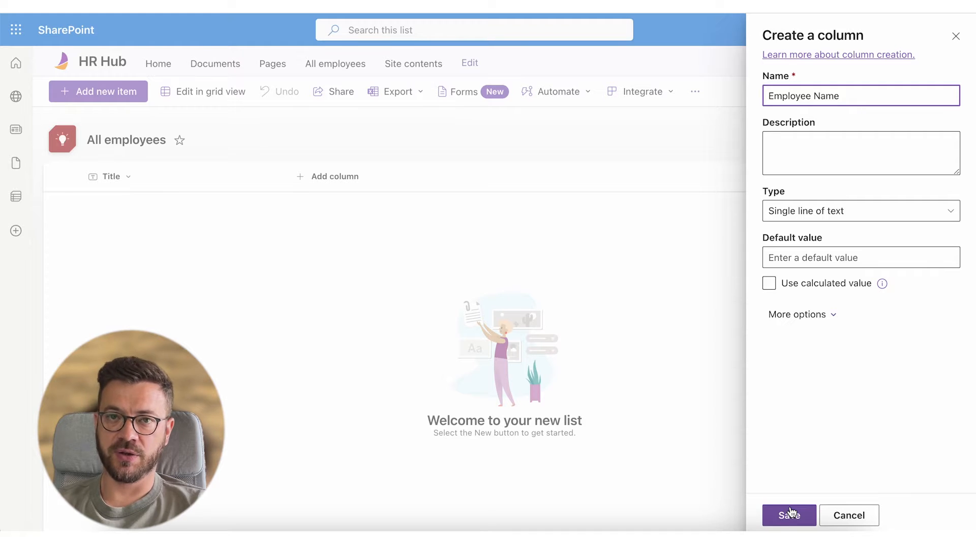
left_click(789, 514)
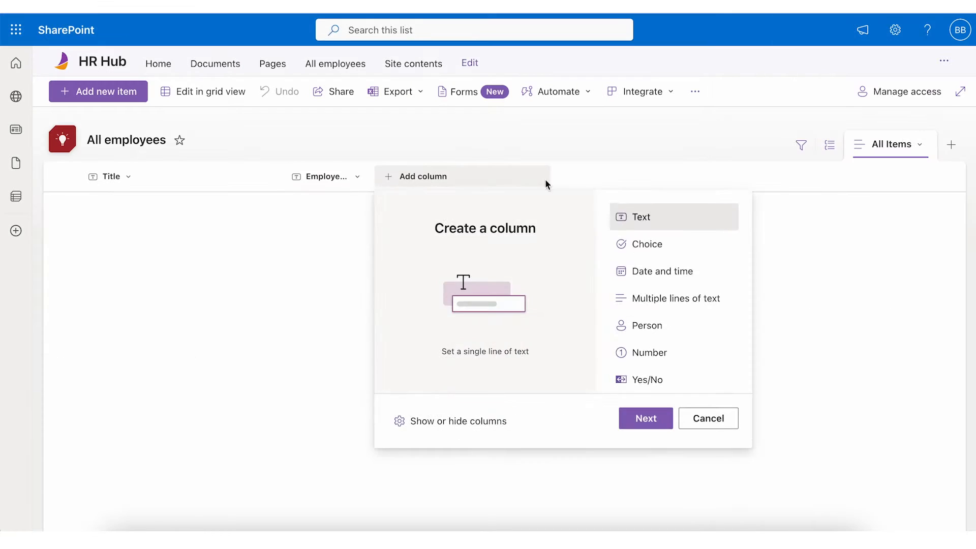
left_click(644, 418)
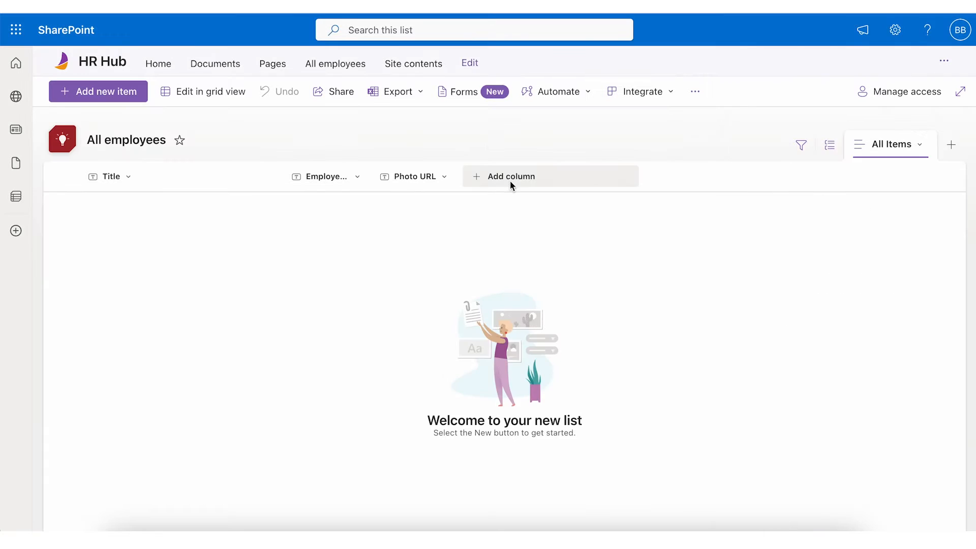
left_click(511, 176)
type("Office")
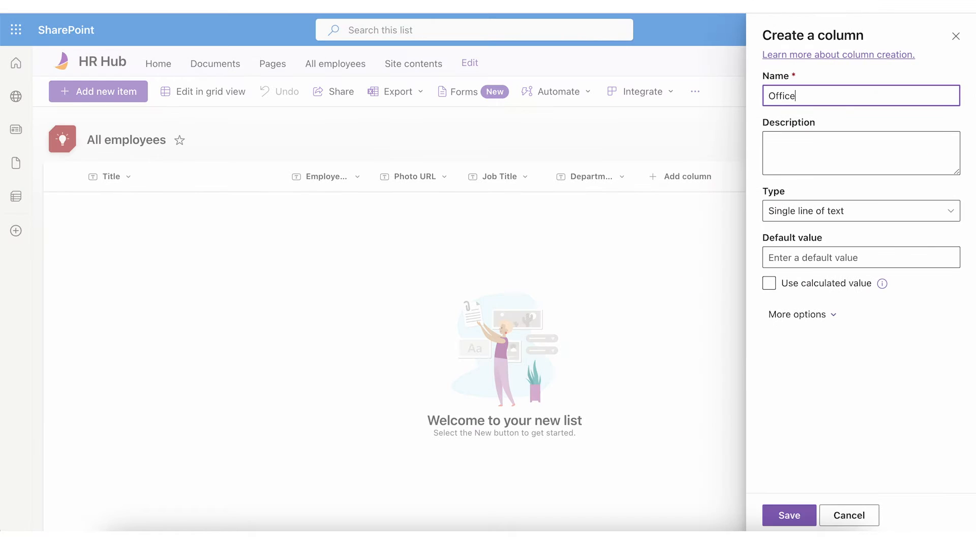
left_click(788, 515)
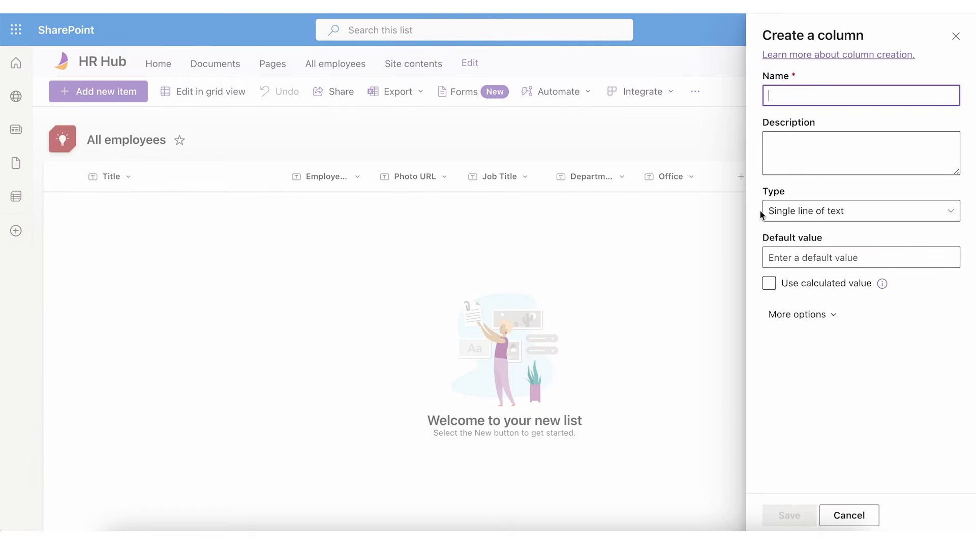
- Add Work Phone, Work Email, manager and Dotted-line Manager columns
type("Wo")
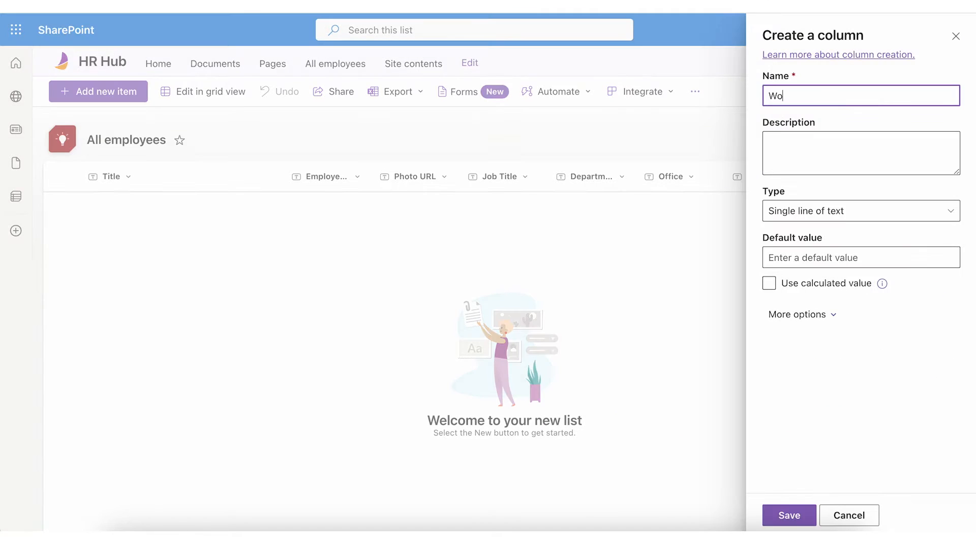
key("ctrl+a")
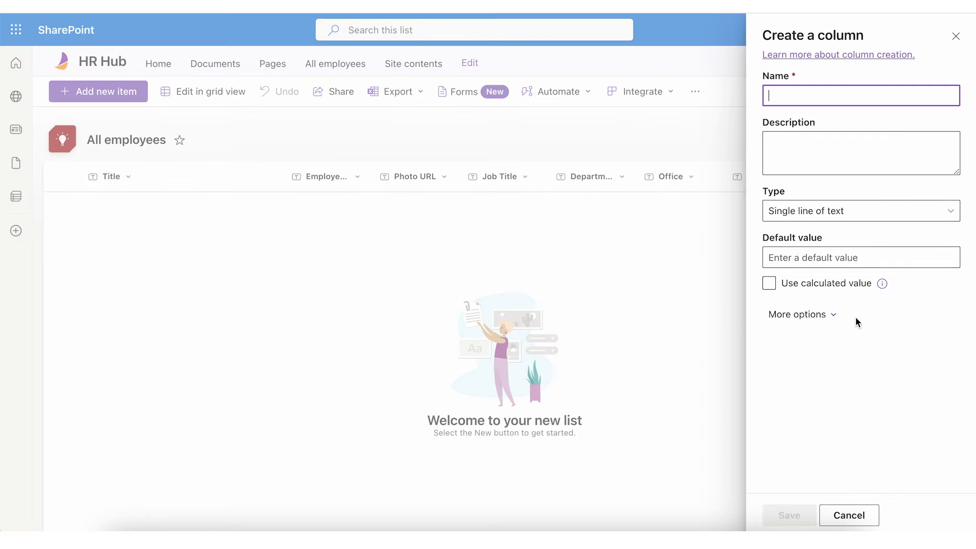
left_click(848, 514)
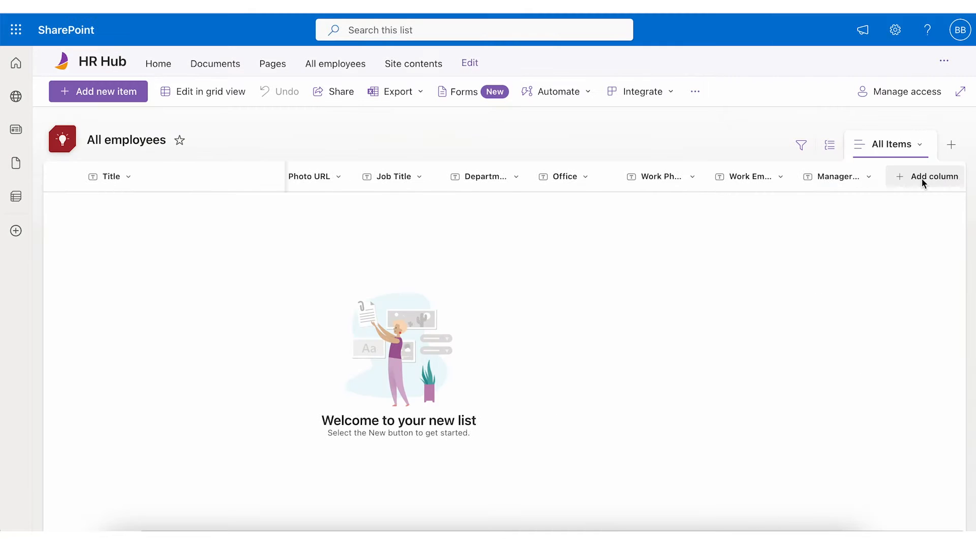
left_click(933, 176)
type("D")
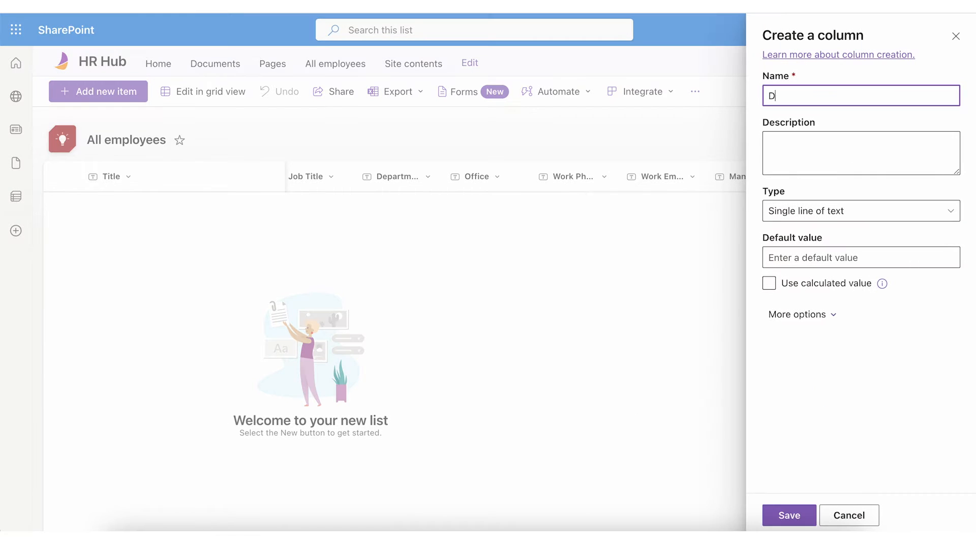
type("otted-line Manager")
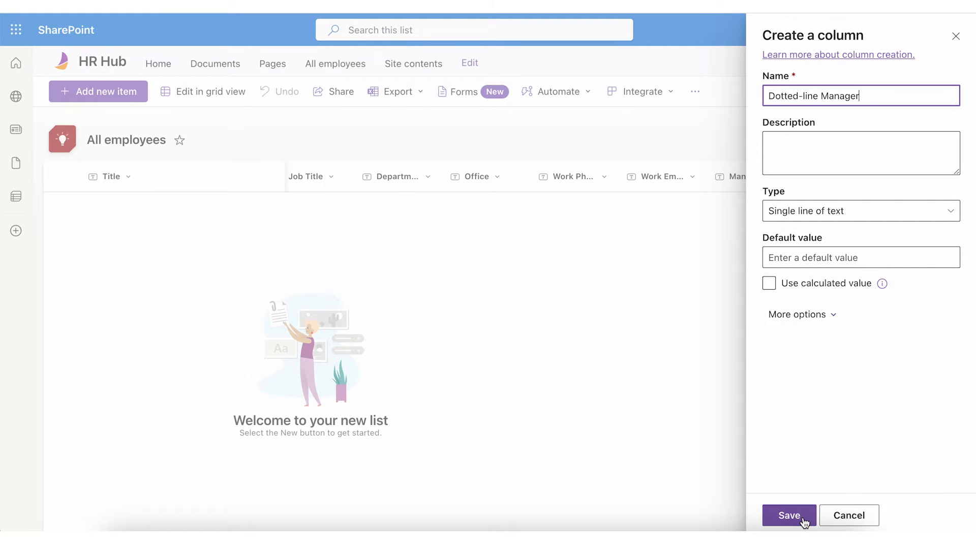
left_click(789, 515)
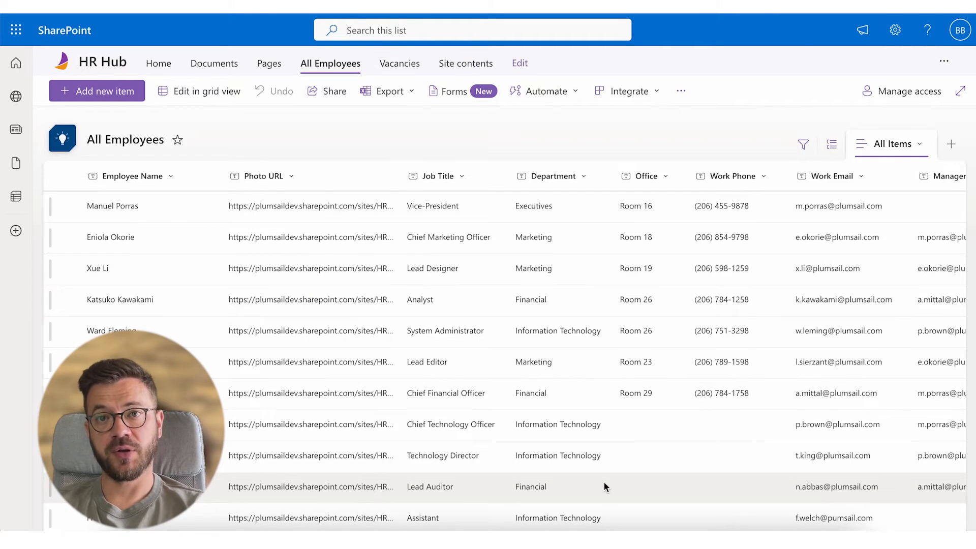
scroll("right", 3)
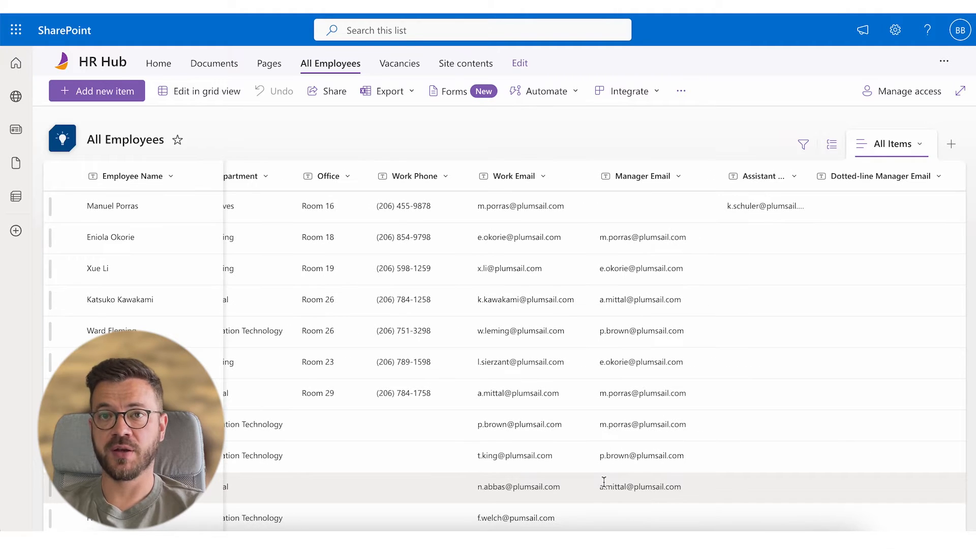
scroll("down", 3)
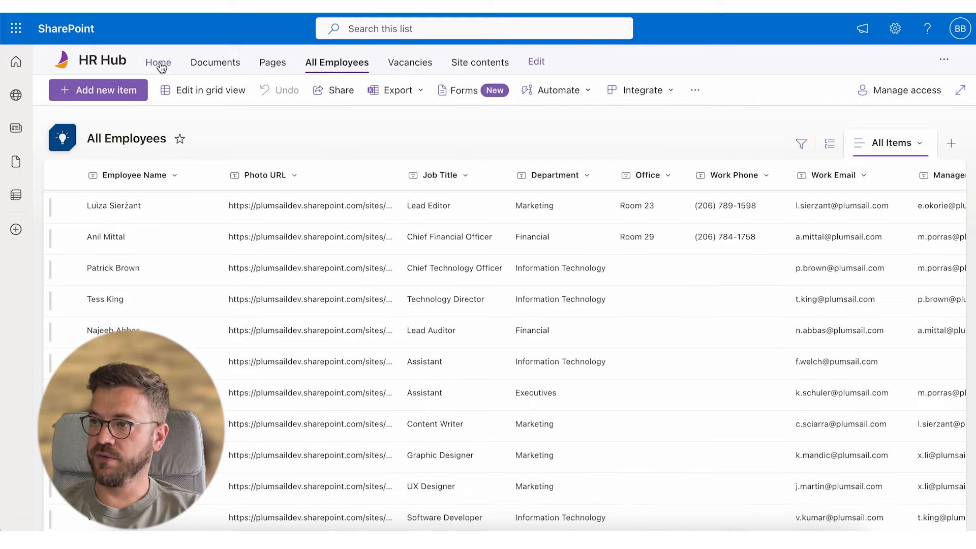
- Edit the HR Hub home page and add a Plumsail Org Chart web part
left_click(159, 62)
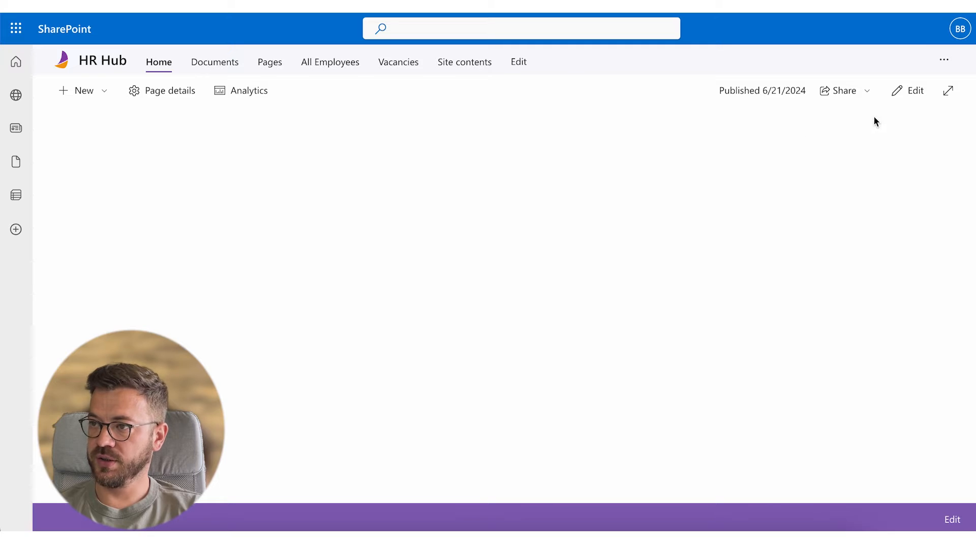
left_click(916, 90)
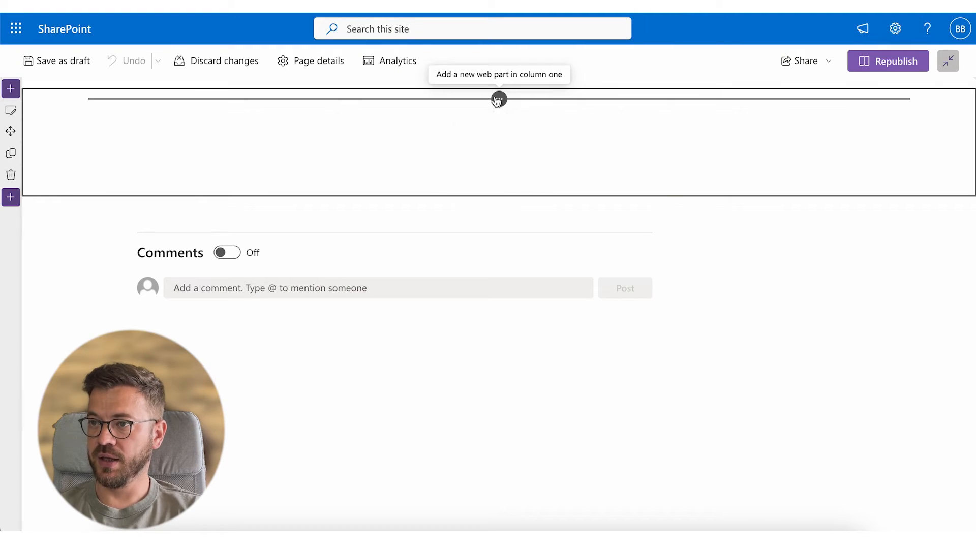
left_click(498, 99)
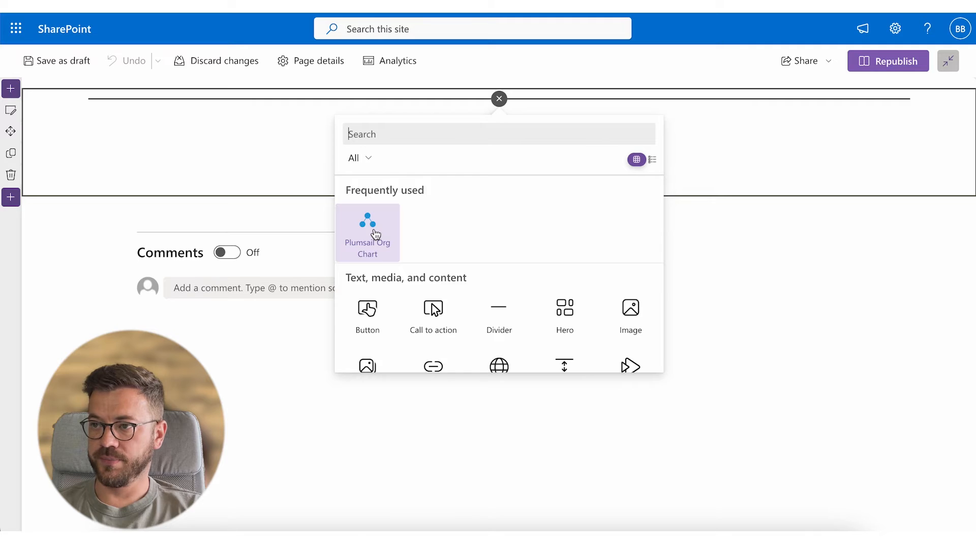
left_click(367, 234)
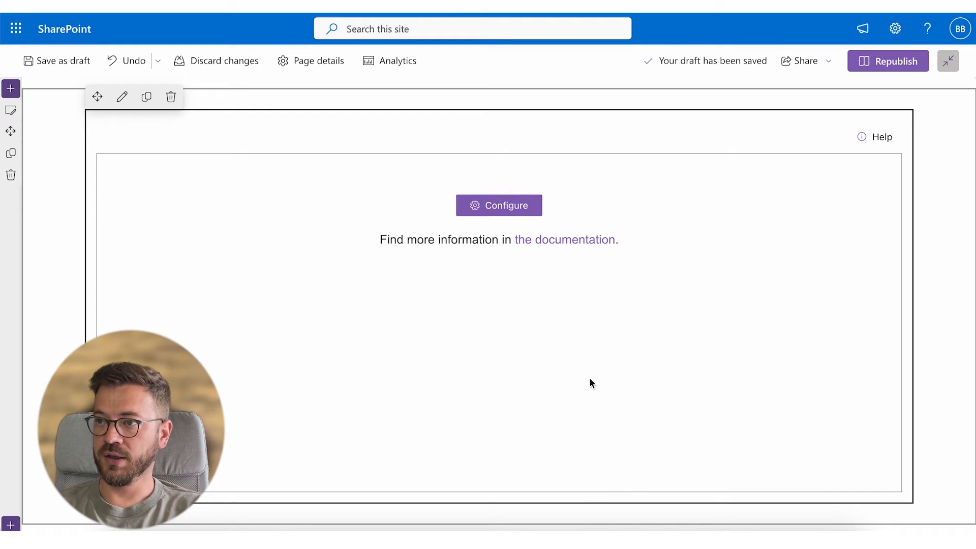
- Start the org chart wizard with a SharePoint list source, naming a new list 'Test'
left_click(498, 206)
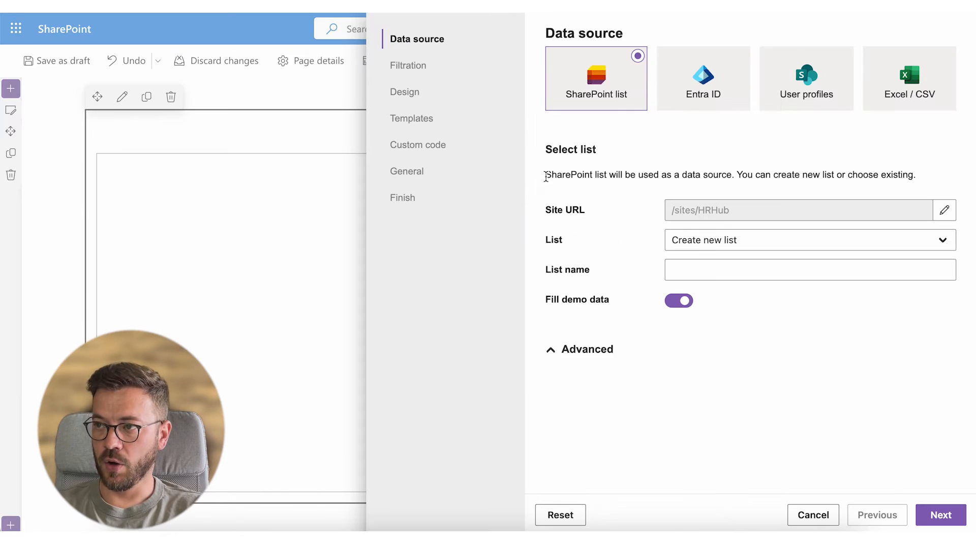
mouse_move(611, 129)
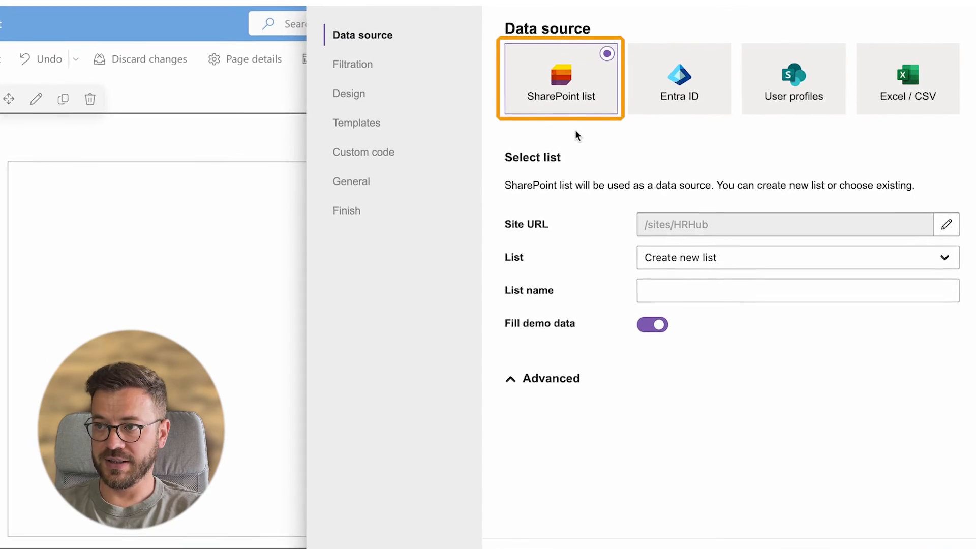
left_click(680, 78)
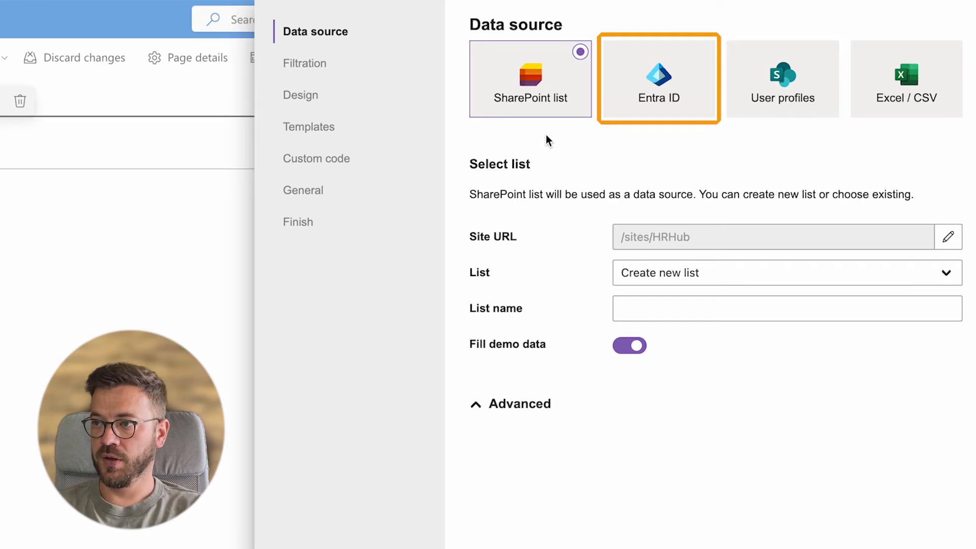
left_click(905, 79)
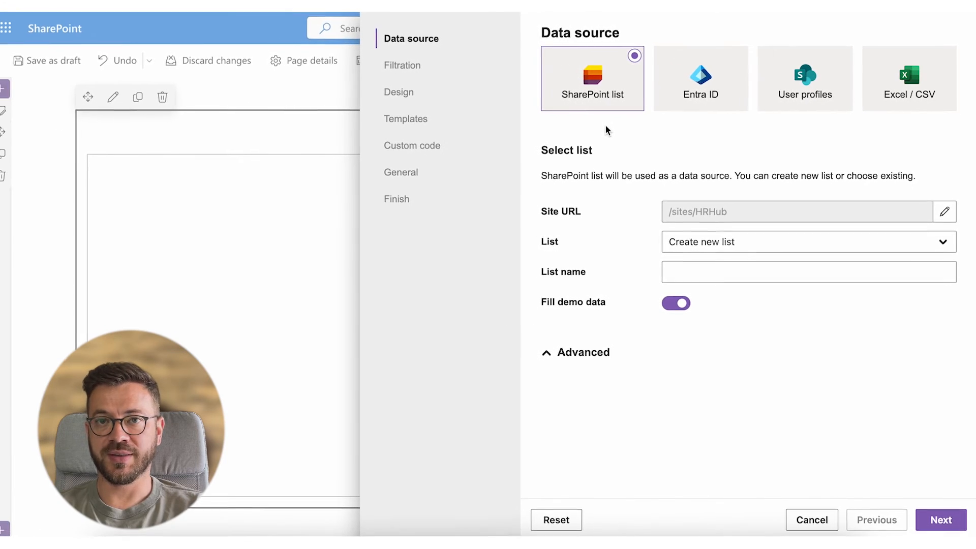
left_click(809, 270)
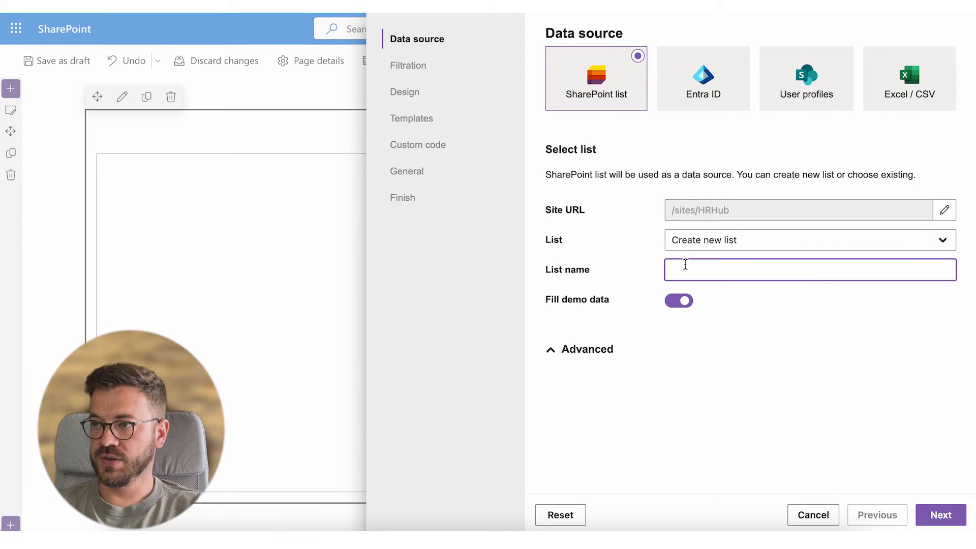
type("Test run")
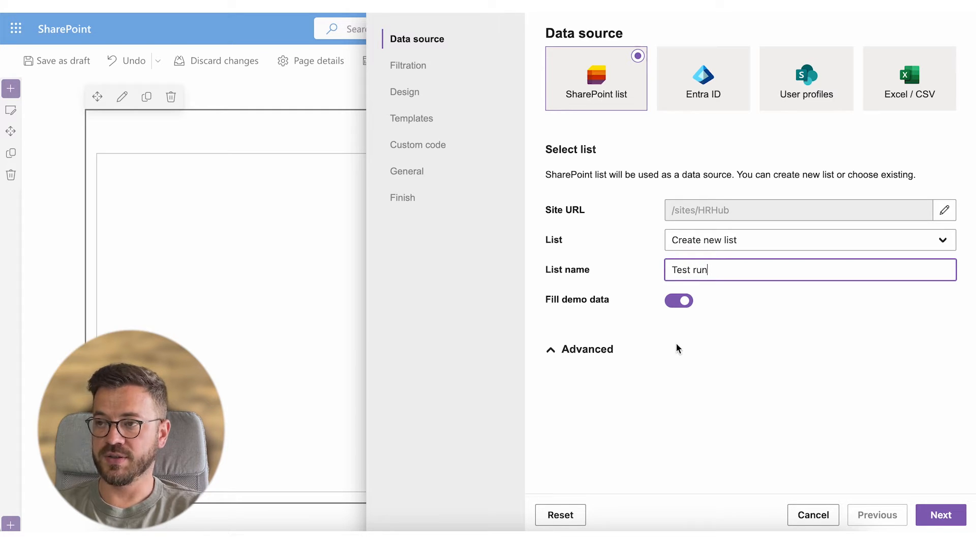
- Step through filtration and remaining wizard steps to Finish and close it
left_click(940, 514)
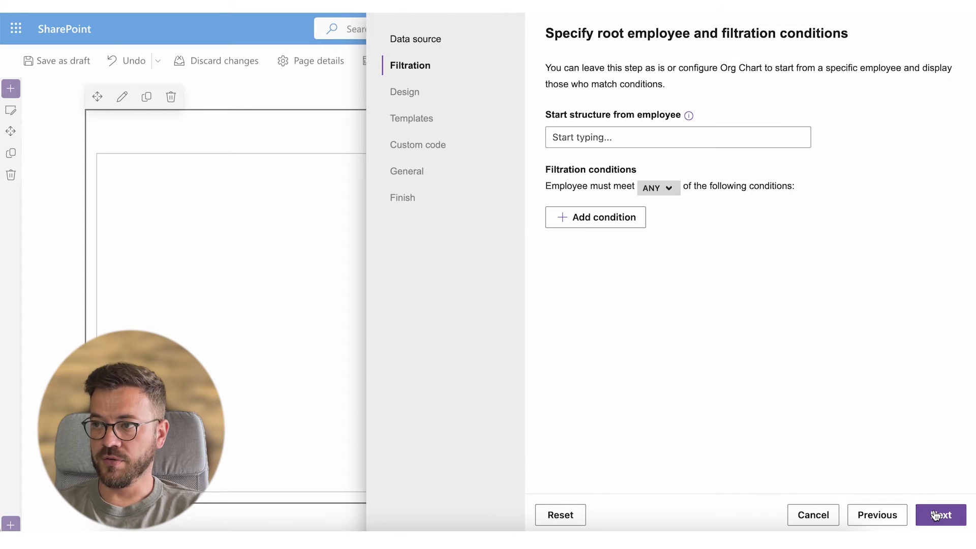
left_click(418, 145)
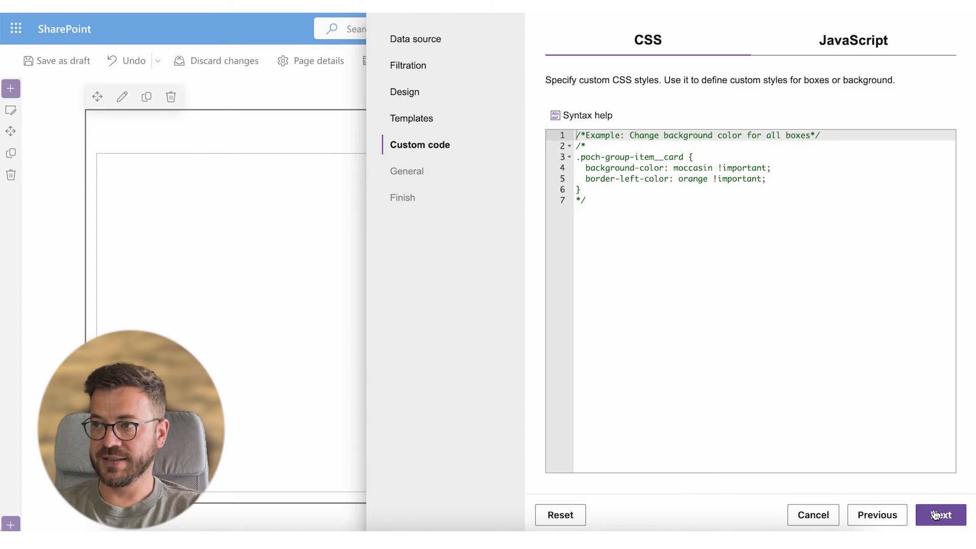
left_click(939, 514)
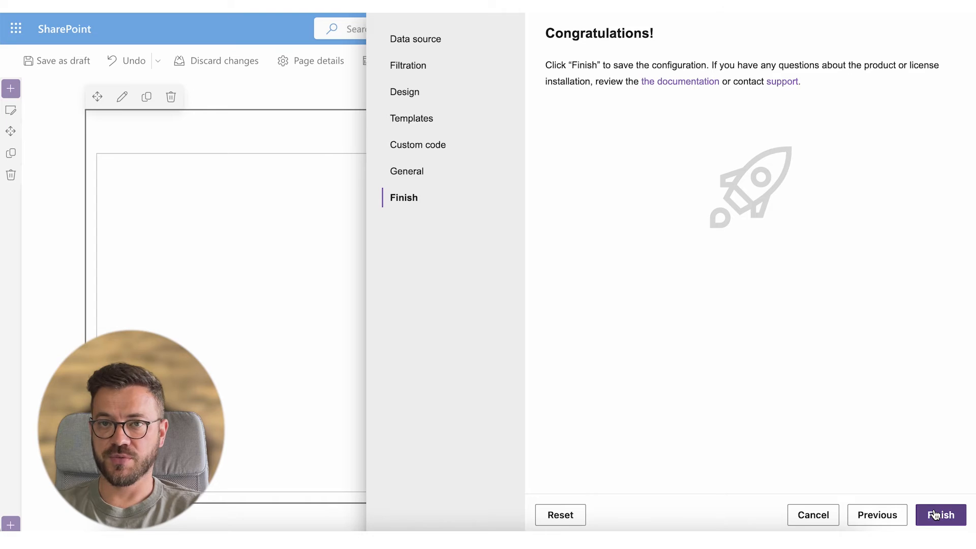
left_click(940, 514)
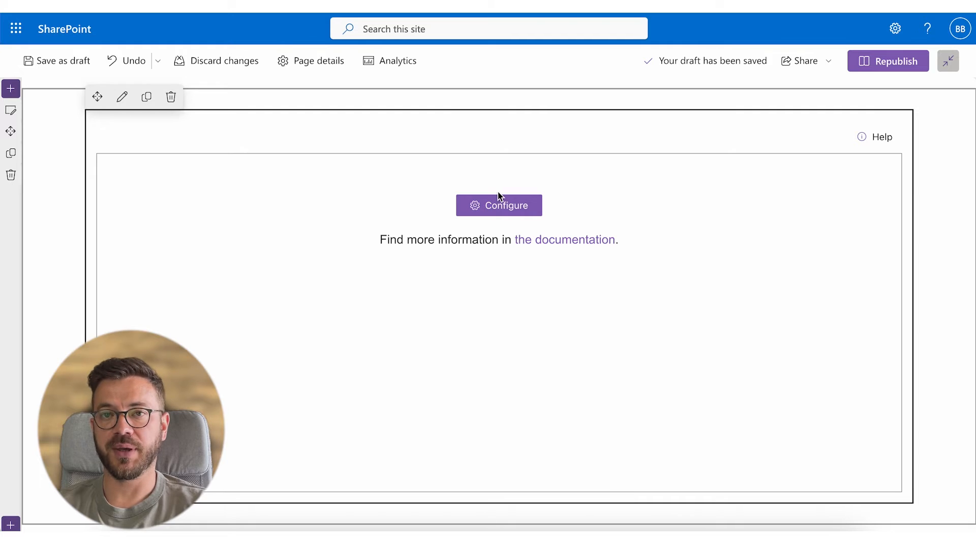
- Reopen the wizard and choose All Employees as the data source list
left_click(498, 205)
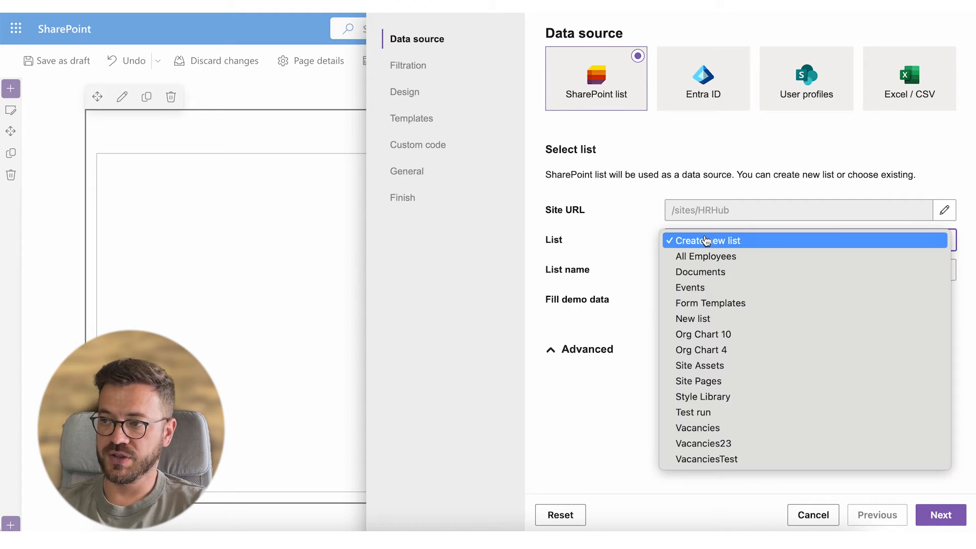
left_click(706, 256)
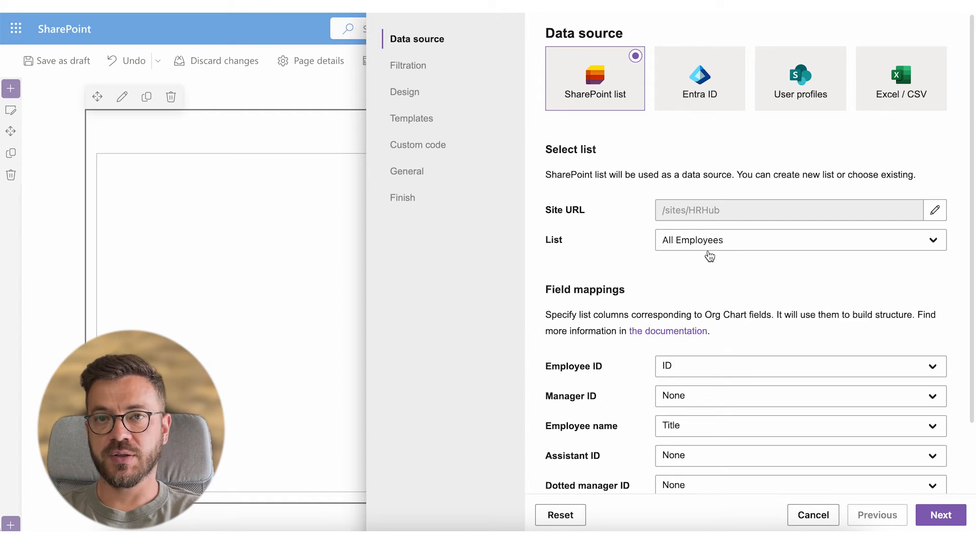
- Map fields to Work Email, Manager Email, Employee Name, Assistant Email and Dotted-line Manager Email
scroll("down", 3)
type("work")
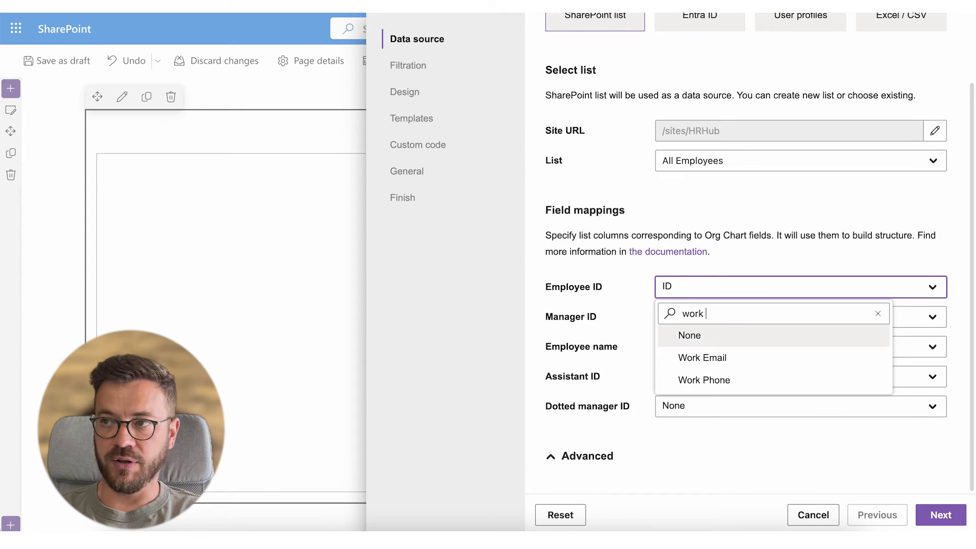
left_click(702, 357)
type("manager e")
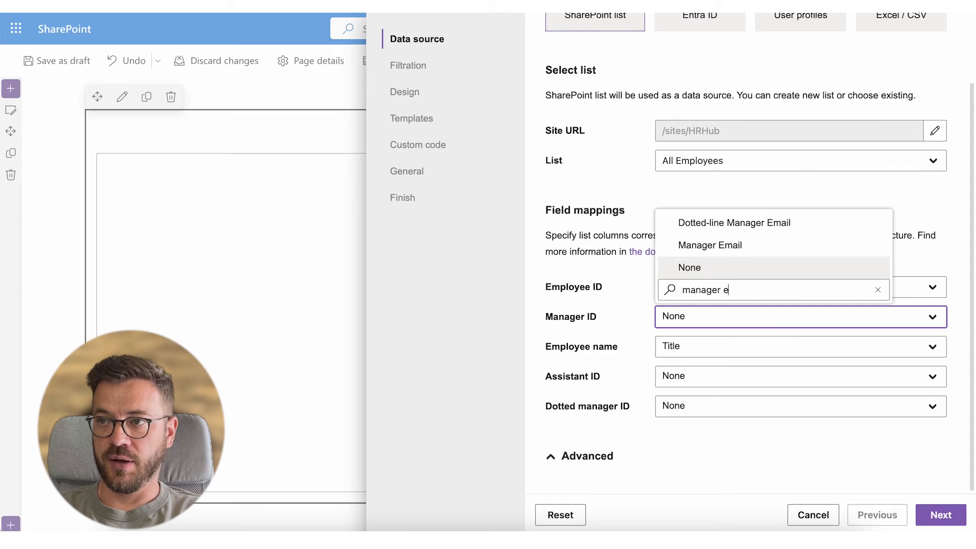
left_click(708, 245)
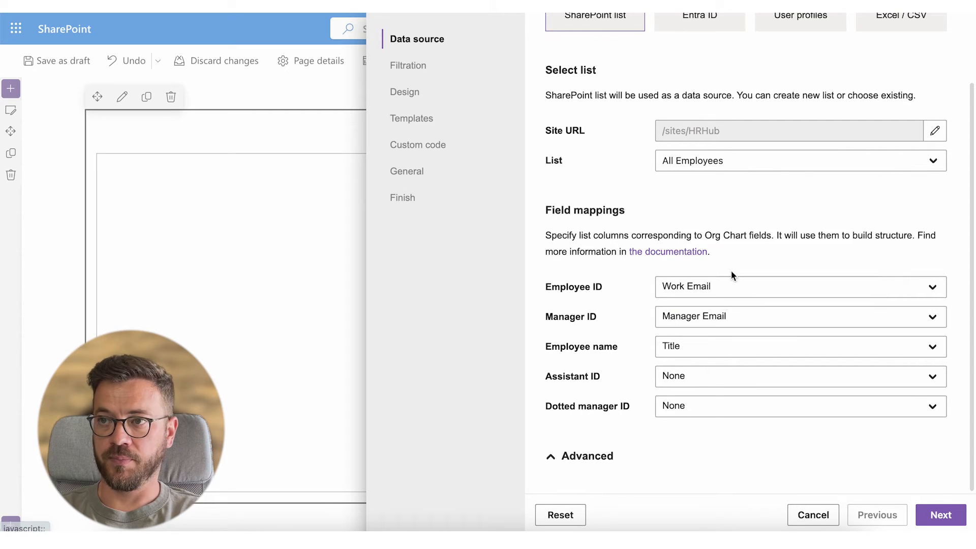
mouse_move(704, 352)
type("employe")
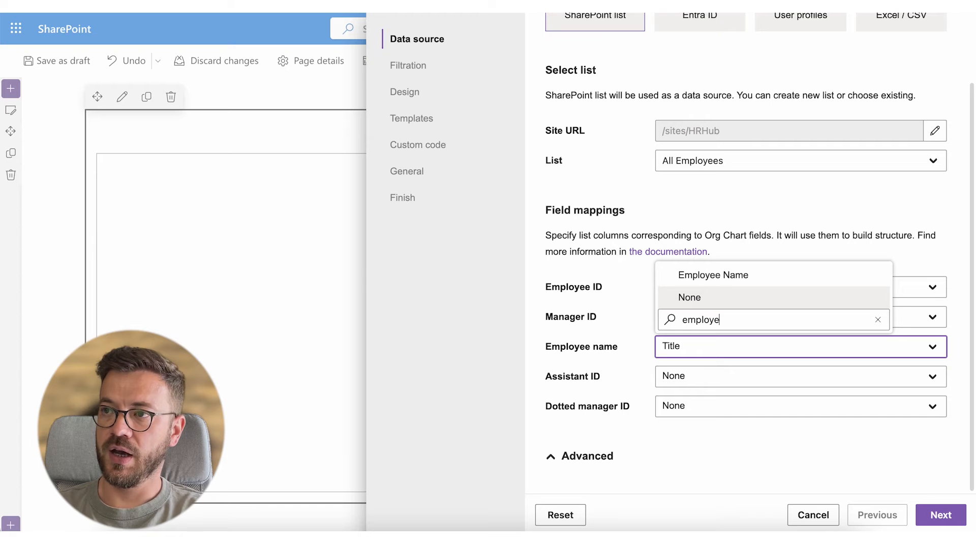
left_click(713, 274)
type("assistant email")
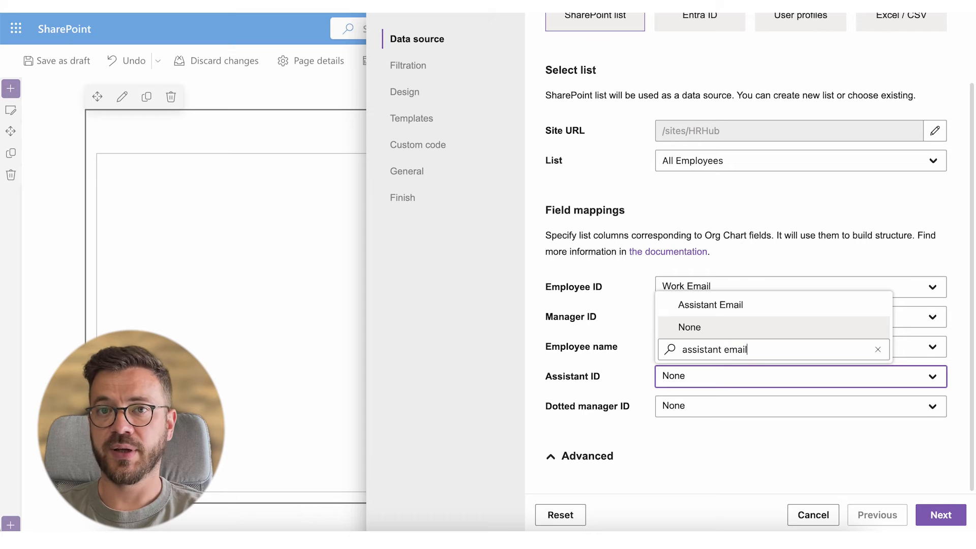
left_click(801, 406)
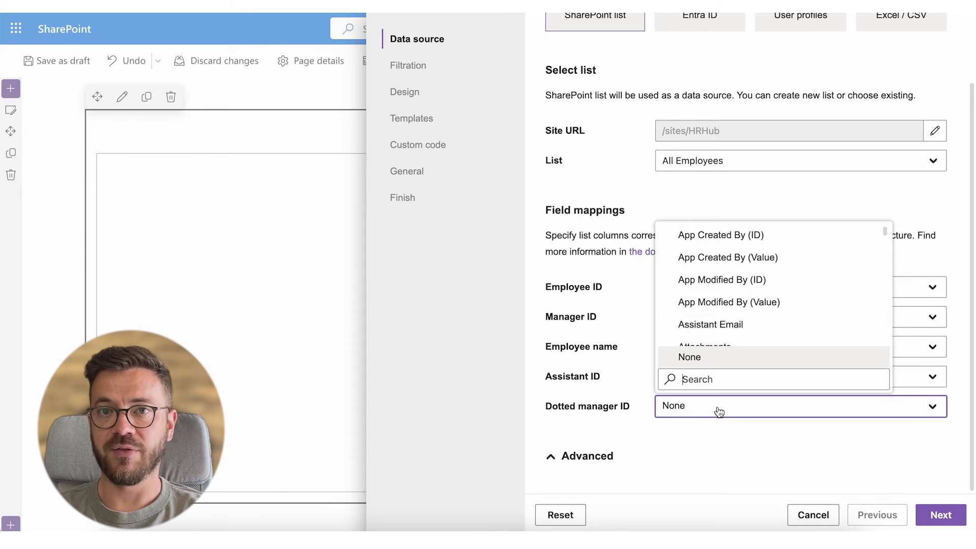
type("dotted-line manager email")
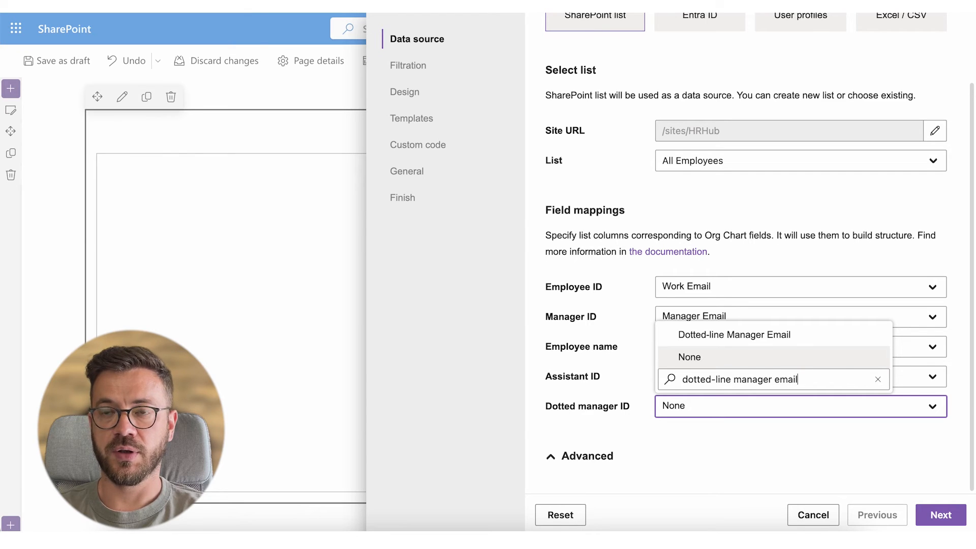
left_click(733, 335)
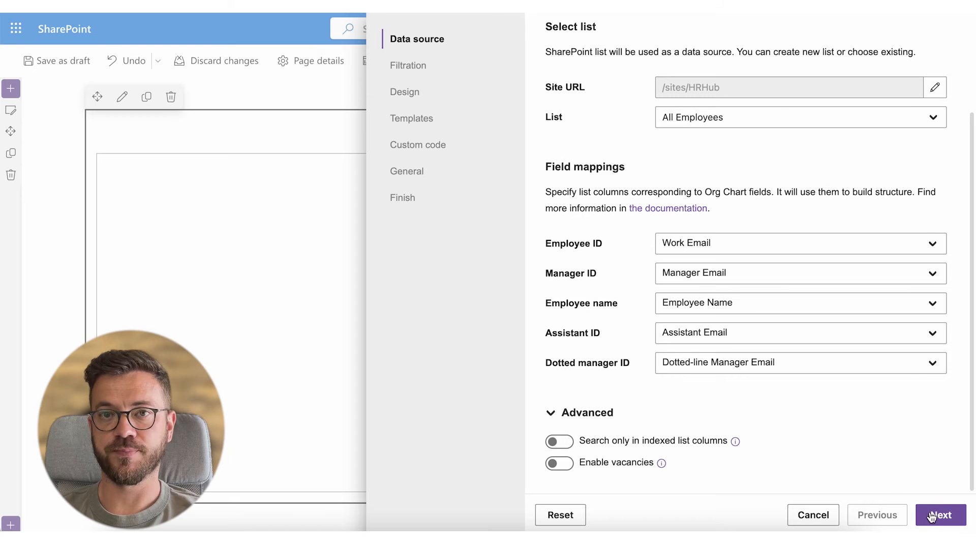
left_click(940, 514)
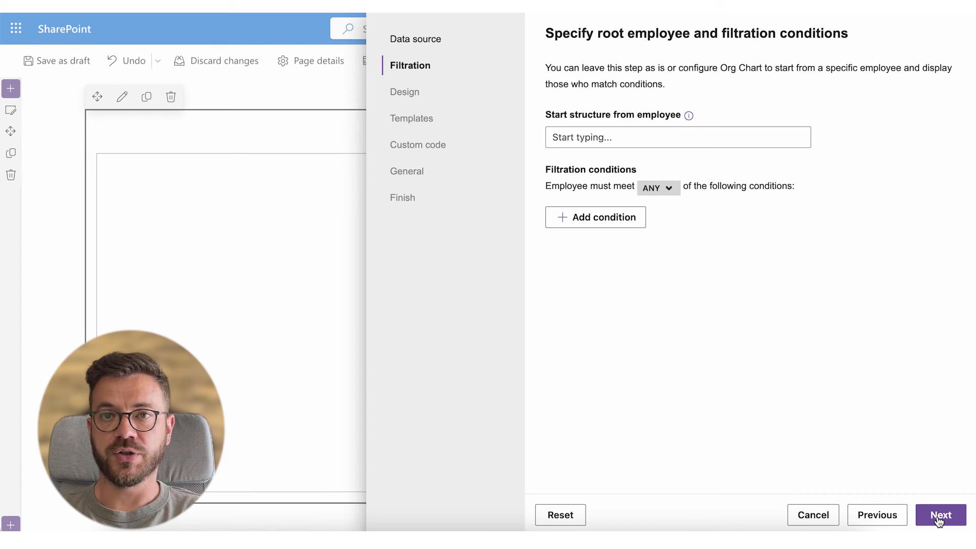
type("Manuel Porras")
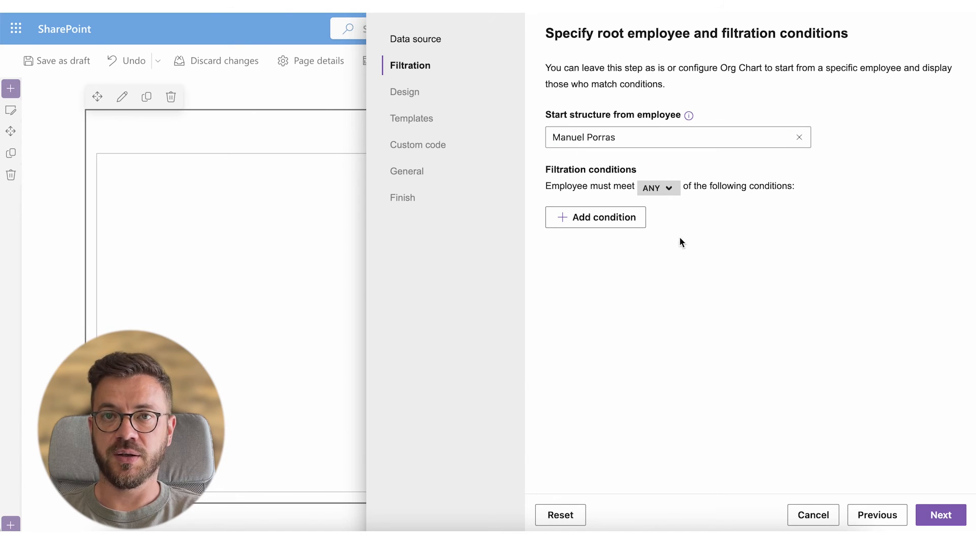
left_click(941, 514)
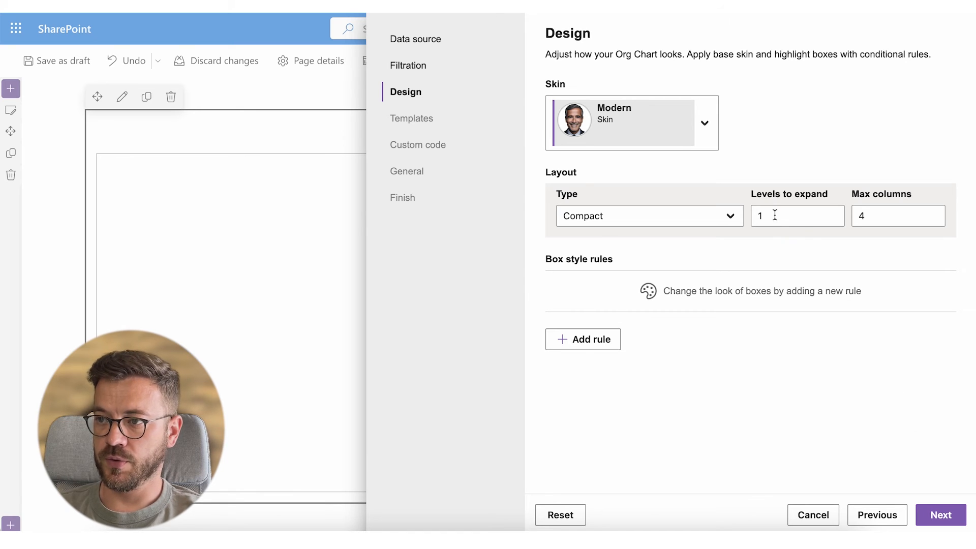
- Set the Compact layout to expand 4 levels and move to templates
type("4")
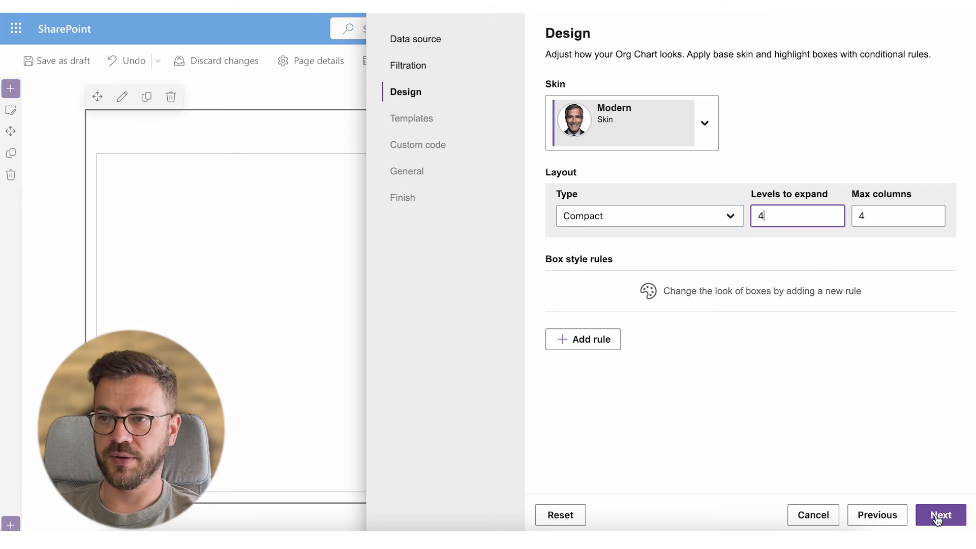
left_click(411, 118)
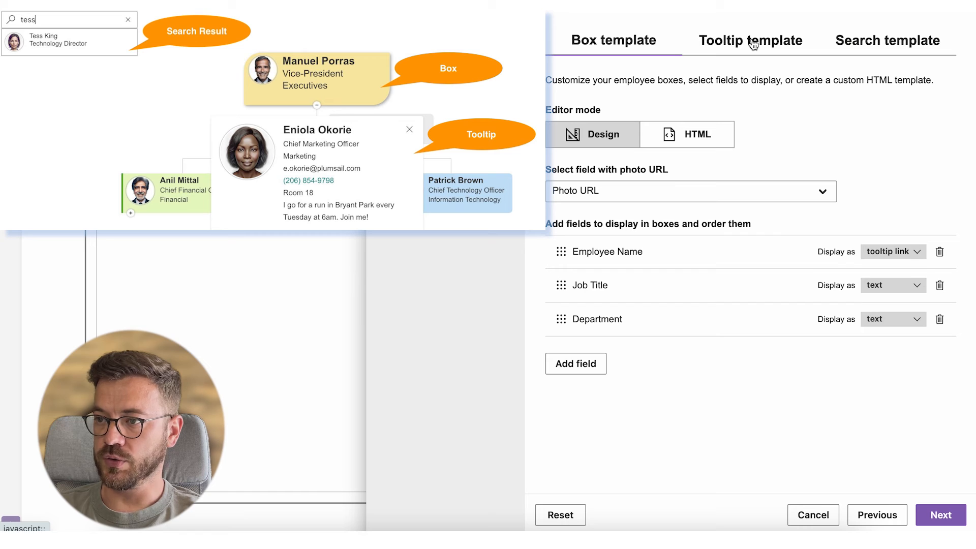
- Review Box, Tooltip and Search templates, confirming Photo URL as the photo field
left_click(751, 41)
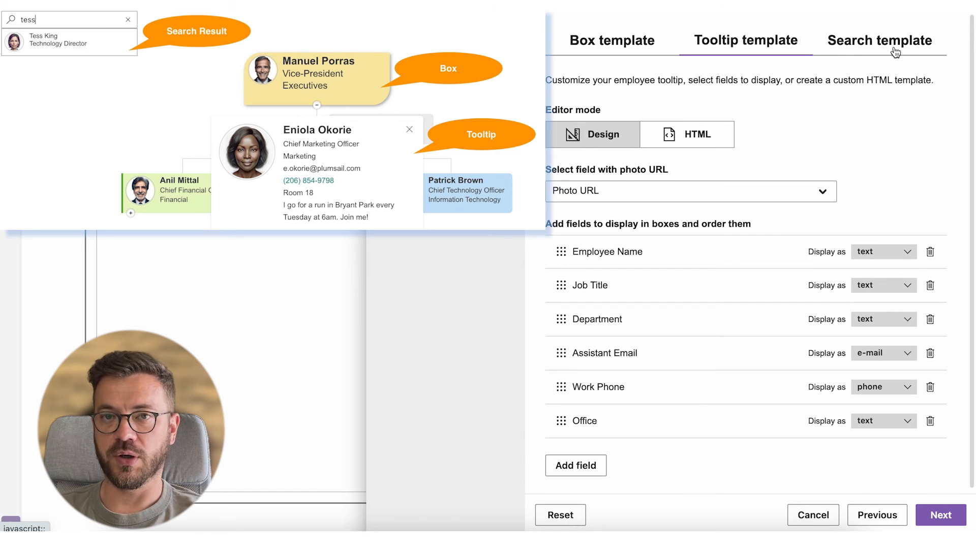
left_click(878, 41)
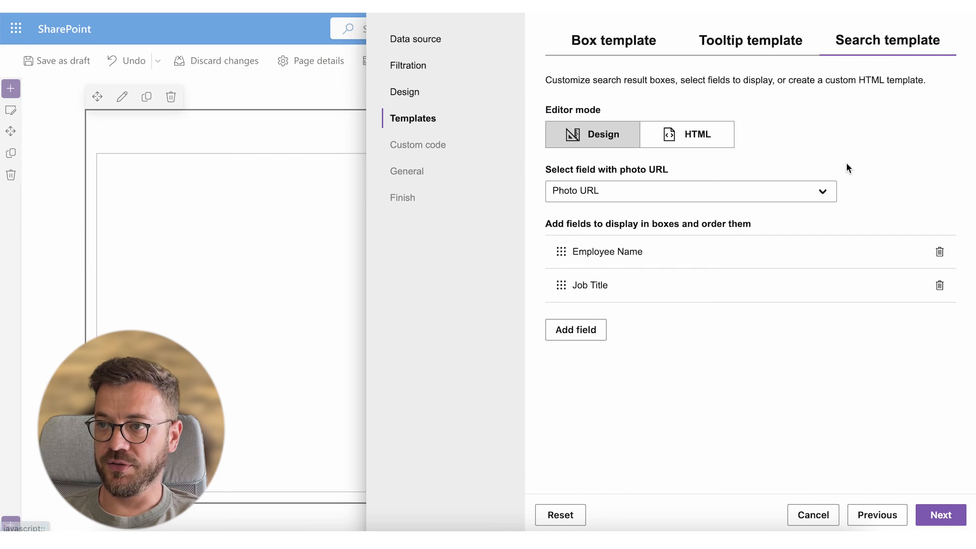
left_click(690, 191)
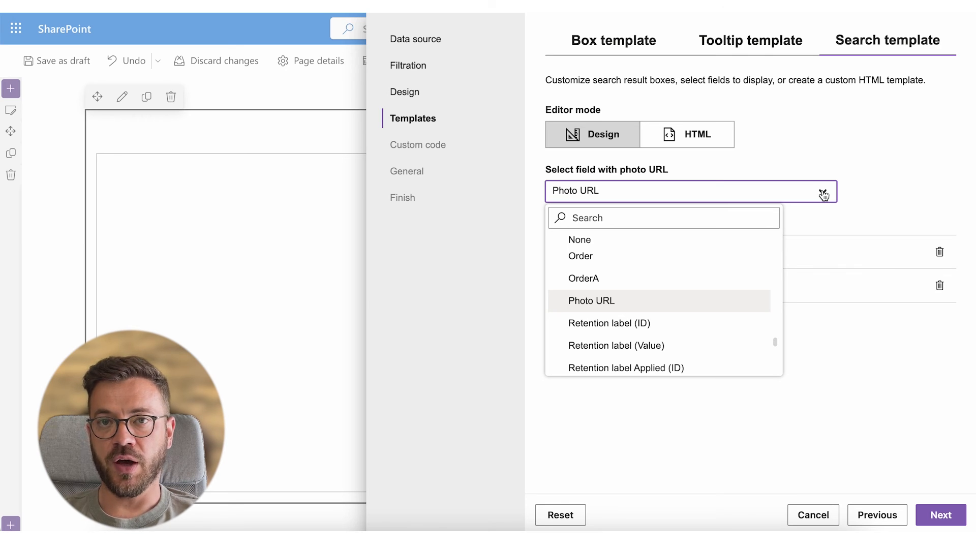
mouse_move(880, 397)
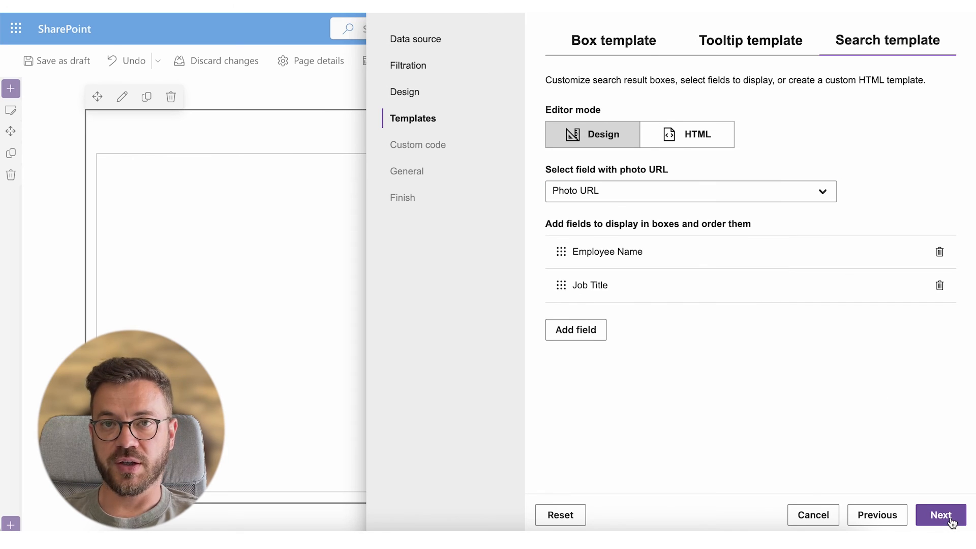
left_click(941, 515)
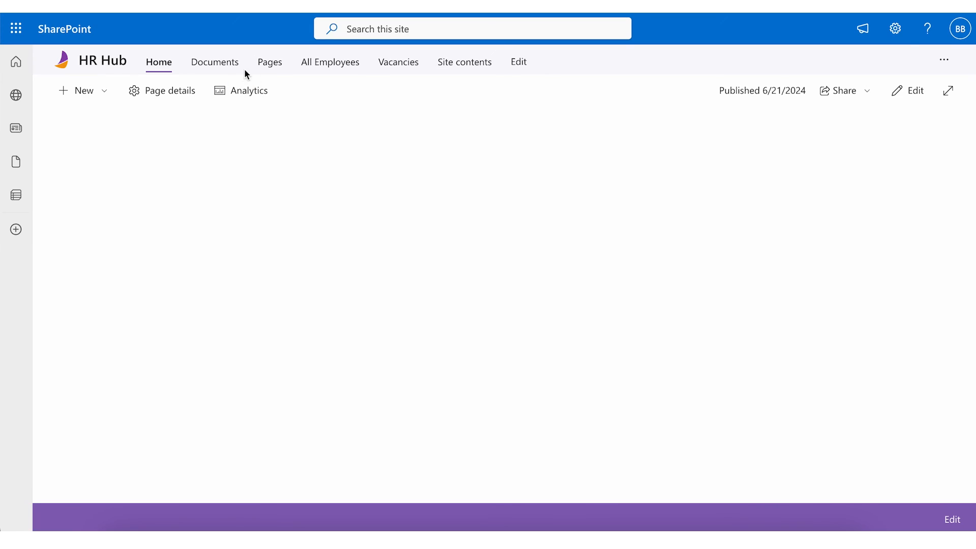
left_click(214, 62)
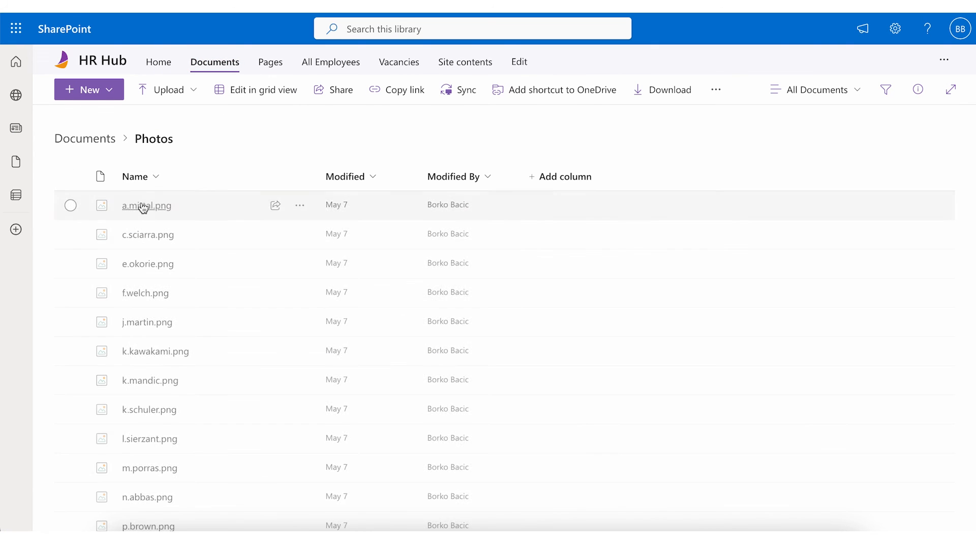
scroll("down", 3)
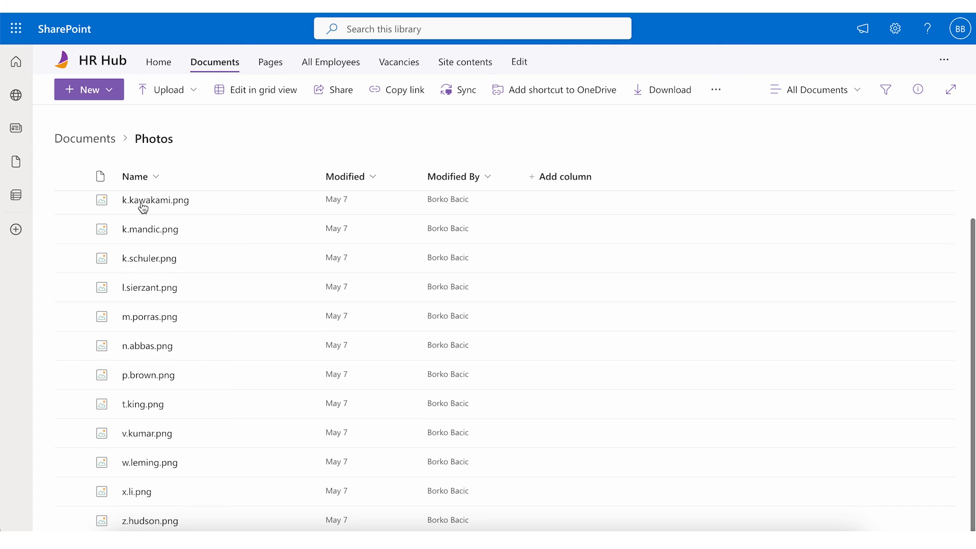
mouse_move(291, 330)
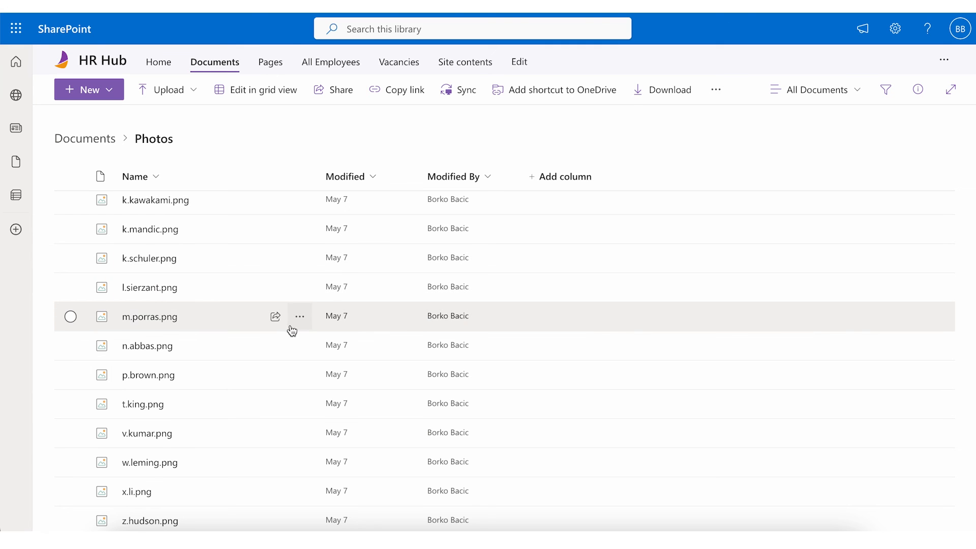
left_click(274, 317)
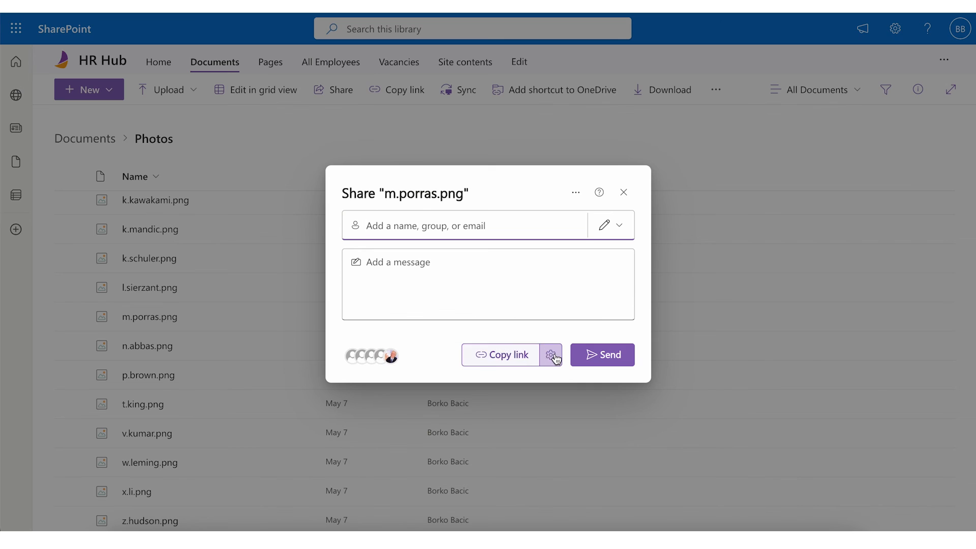
left_click(550, 355)
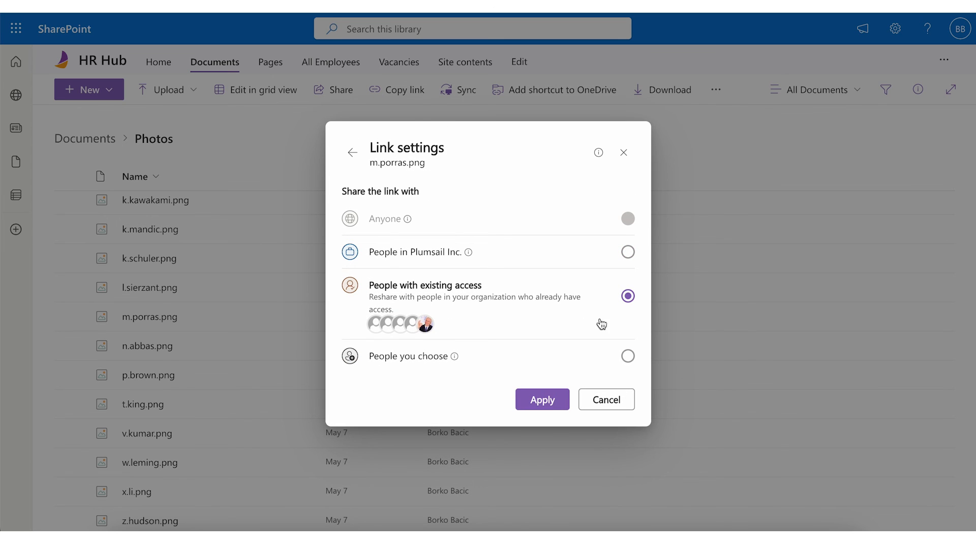
left_click(541, 398)
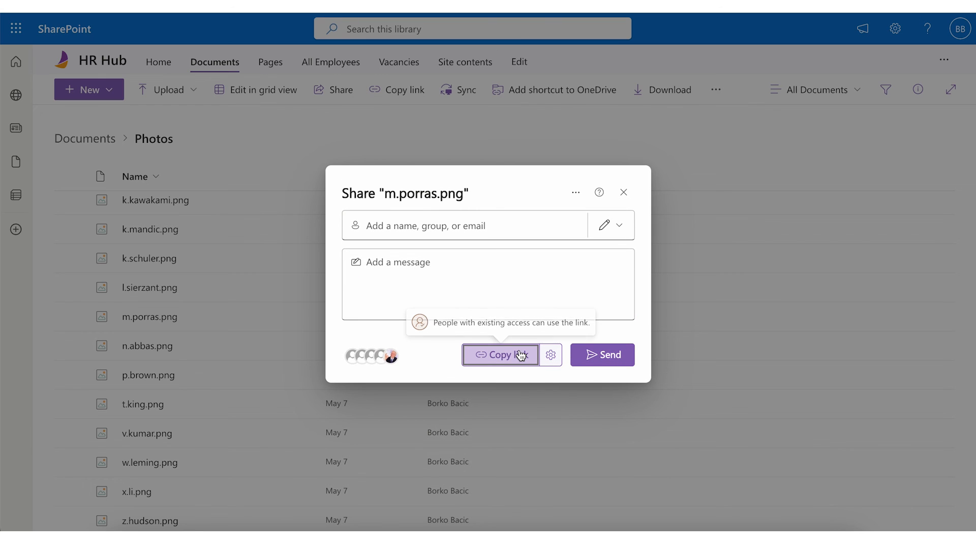
left_click(499, 355)
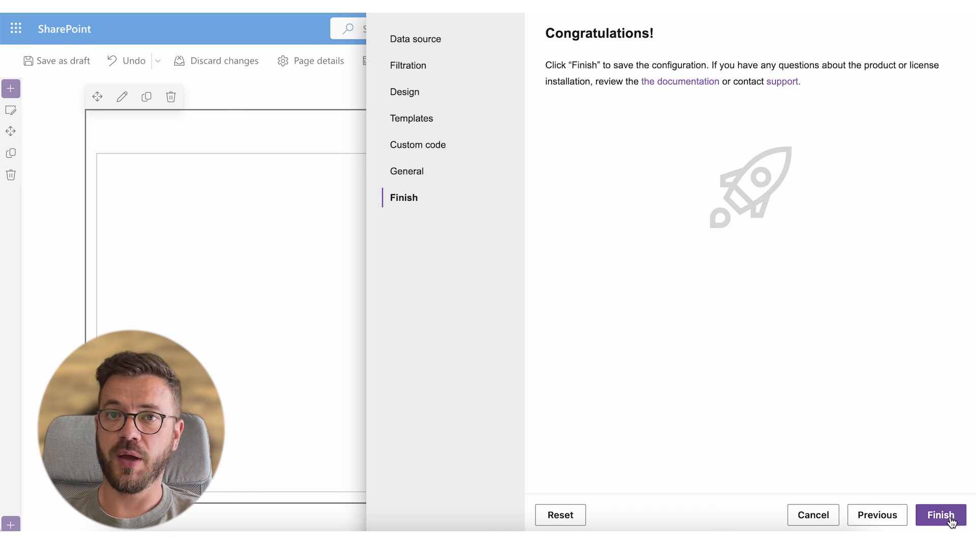
- Finish the wizard to save the org chart configuration
left_click(940, 515)
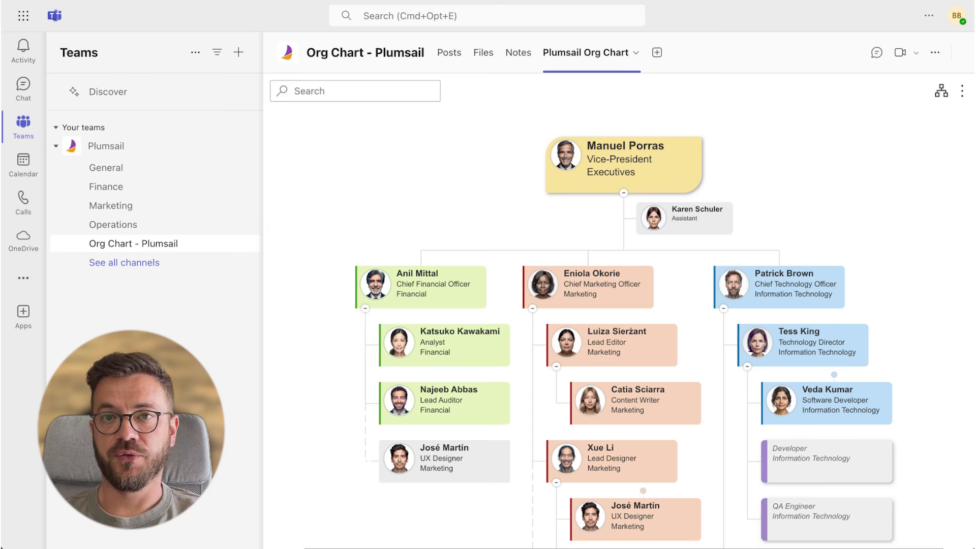